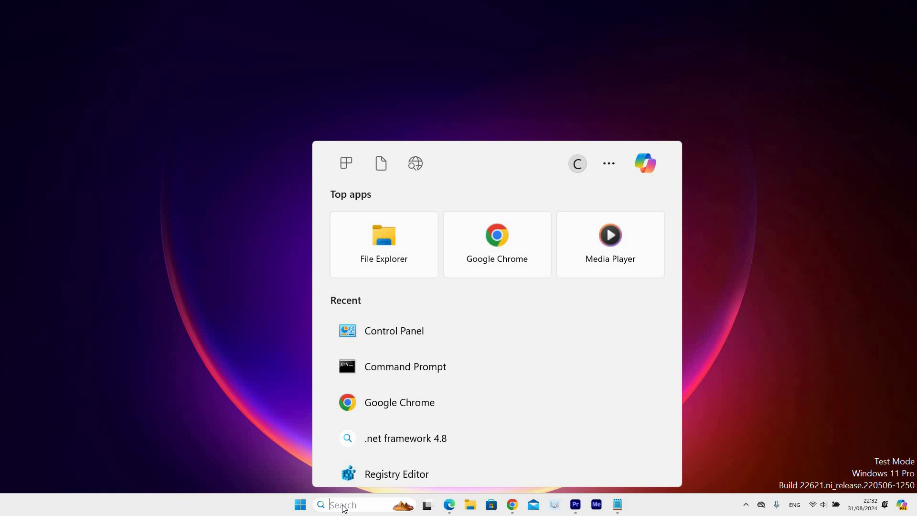
Step: Search 'cmd' and launch Command Prompt with administrator rights
{"action": "type", "text": "cmd"}
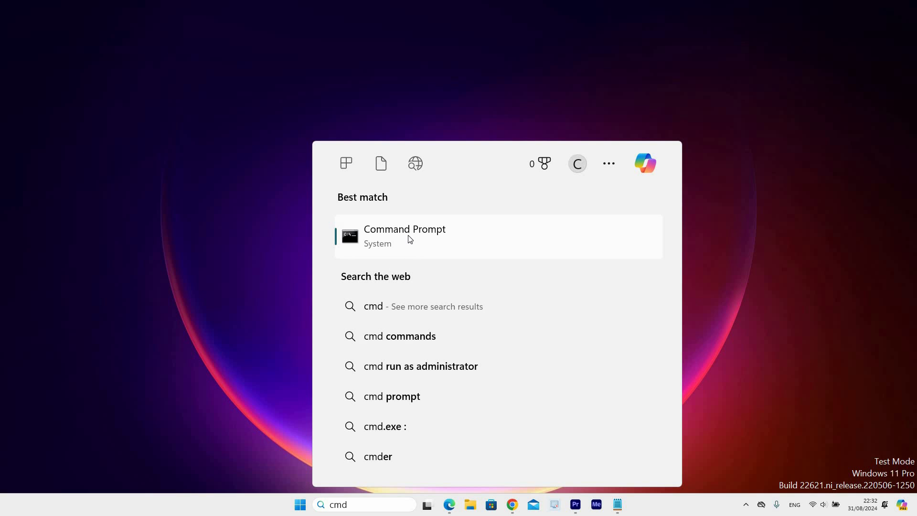
{"action": "right_click", "coordinate": [405, 236]}
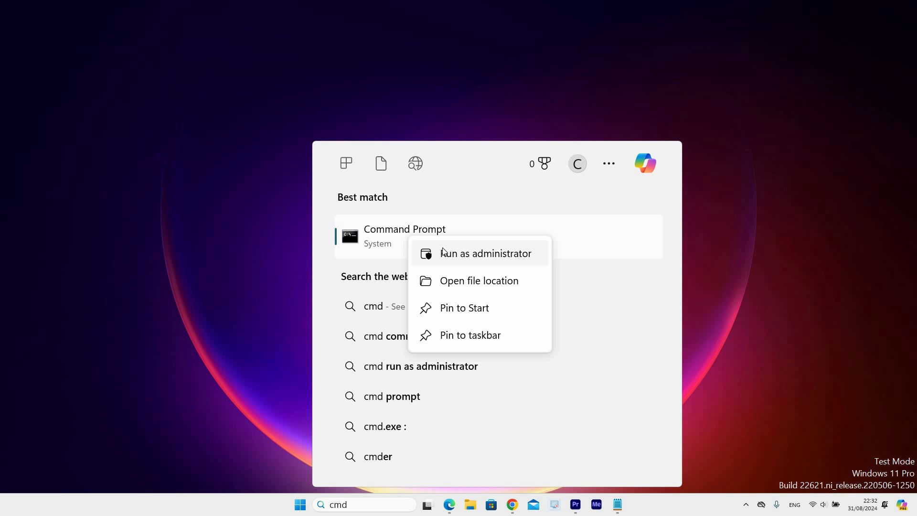
{"action": "left_click", "coordinate": [485, 252]}
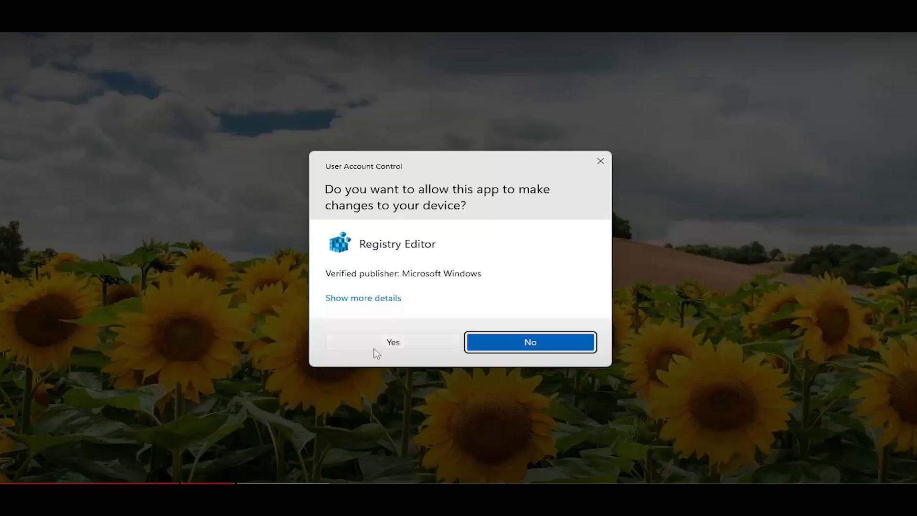
Step: Approve the UAC prompt and enter 'msdt.exe -id DeviceDiagnostic' in the admin Command Prompt
{"action": "left_click", "coordinate": [393, 342]}
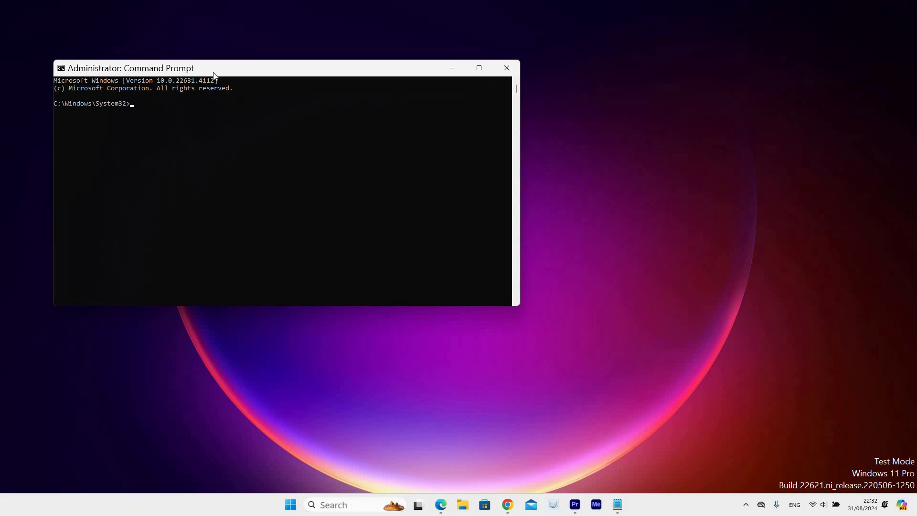
{"action": "left_click_drag", "start_coordinate": [131, 68], "coordinate": [221, 96]}
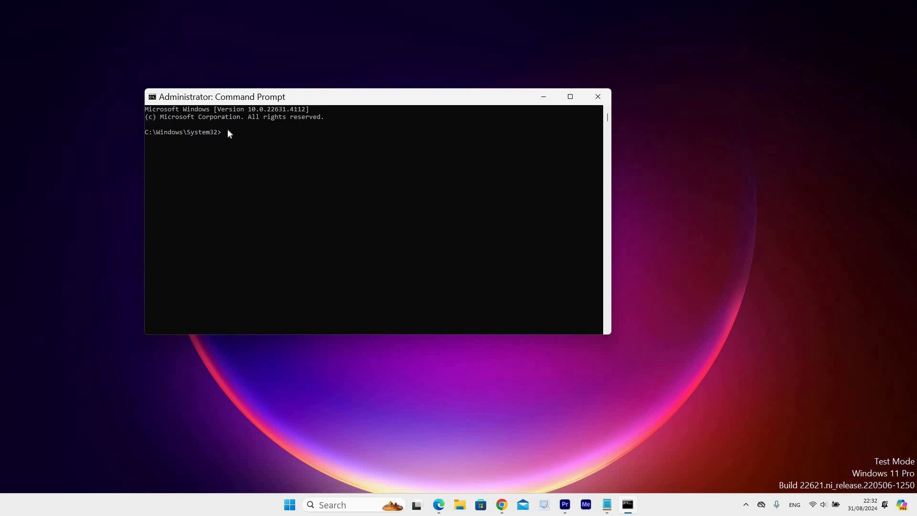
{"action": "type", "text": "msdt.exe -id DeviceDiagnostic"}
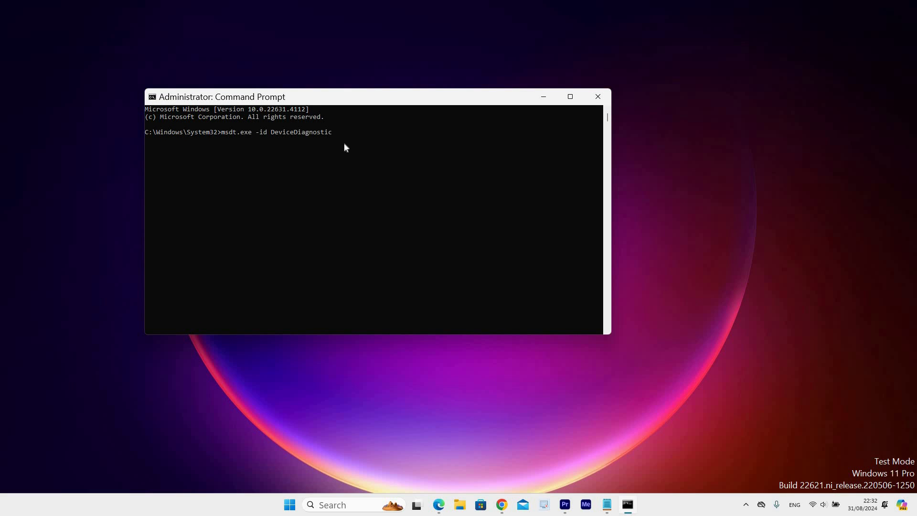
{"action": "mouse_move", "coordinate": [328, 103]}
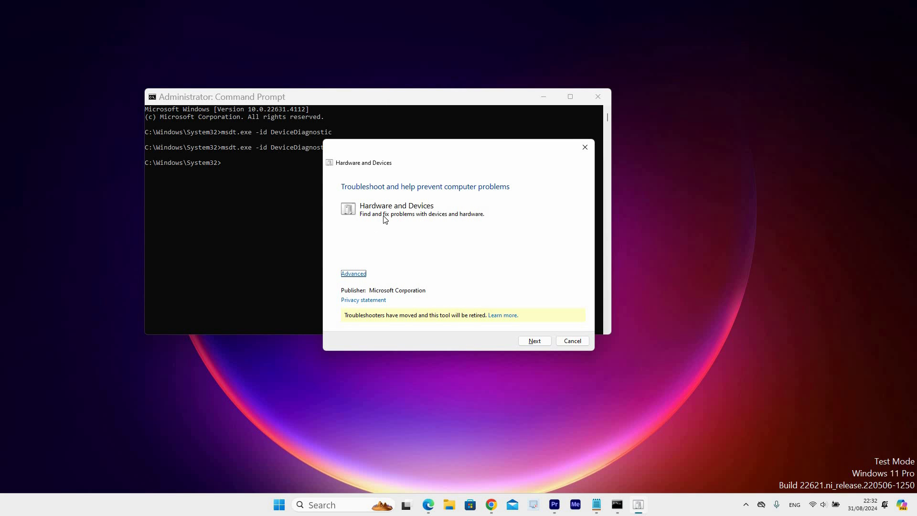
Step: Run the Hardware and Devices scan, apply the restart fix, and close the troubleshooter
{"action": "left_click", "coordinate": [533, 341]}
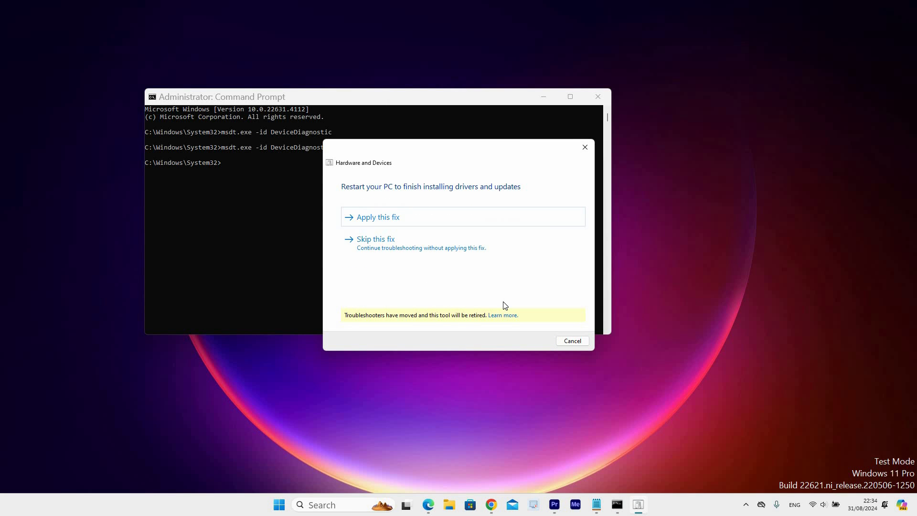
{"action": "left_click", "coordinate": [378, 217]}
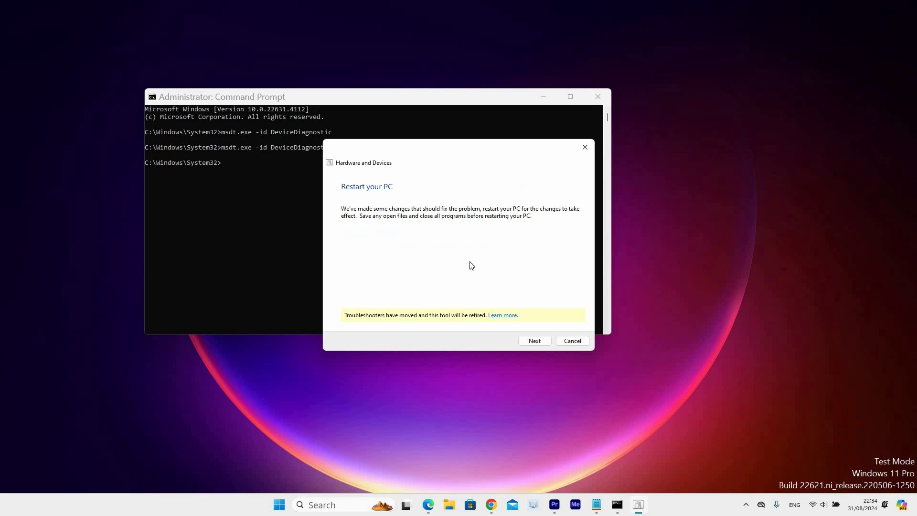
{"action": "left_click", "coordinate": [533, 341]}
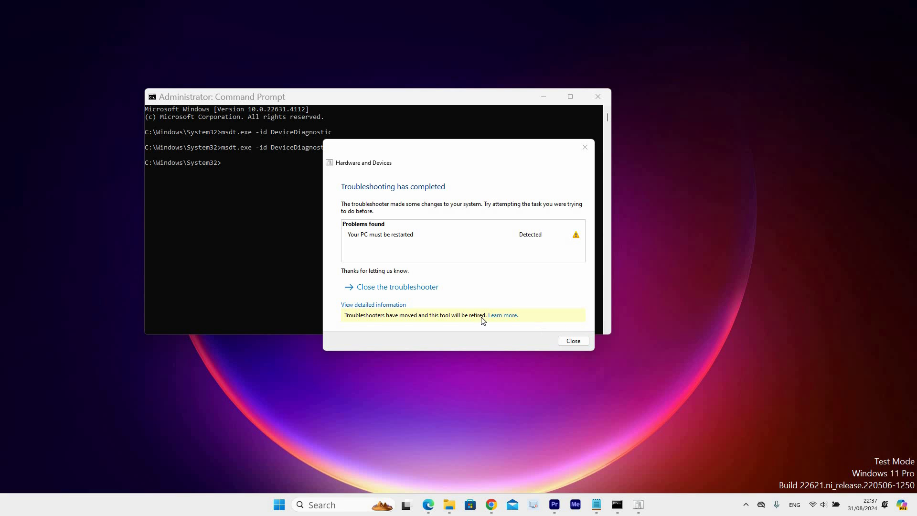
{"action": "left_click", "coordinate": [572, 340]}
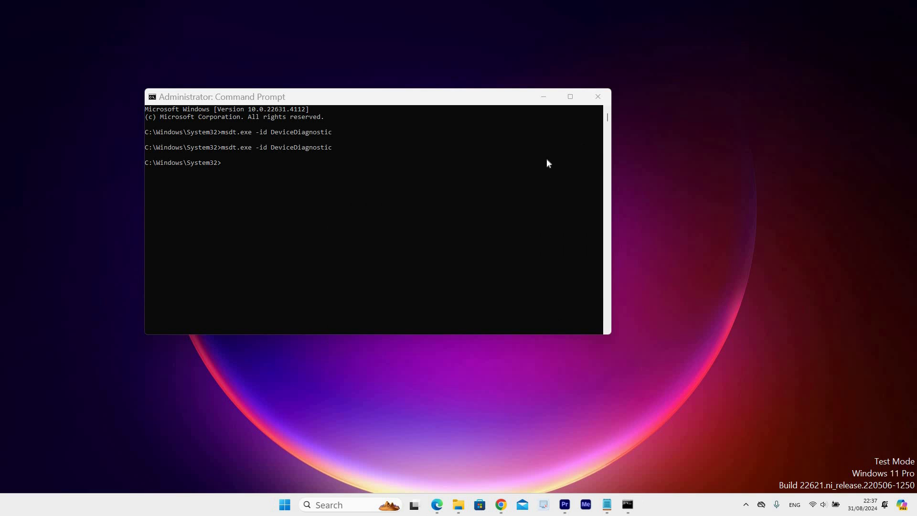
Step: Show the Start menu's power options ready to restart the PC
{"action": "left_click", "coordinate": [285, 504]}
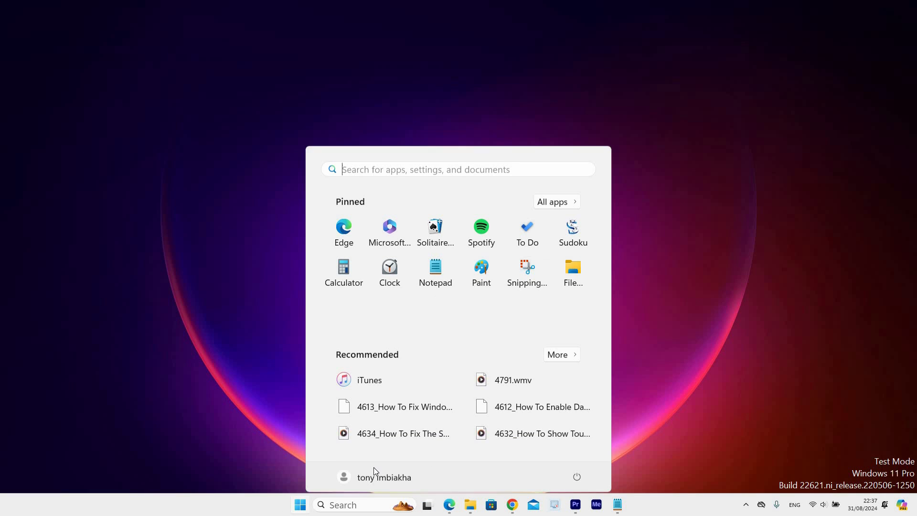
{"action": "left_click", "coordinate": [577, 477]}
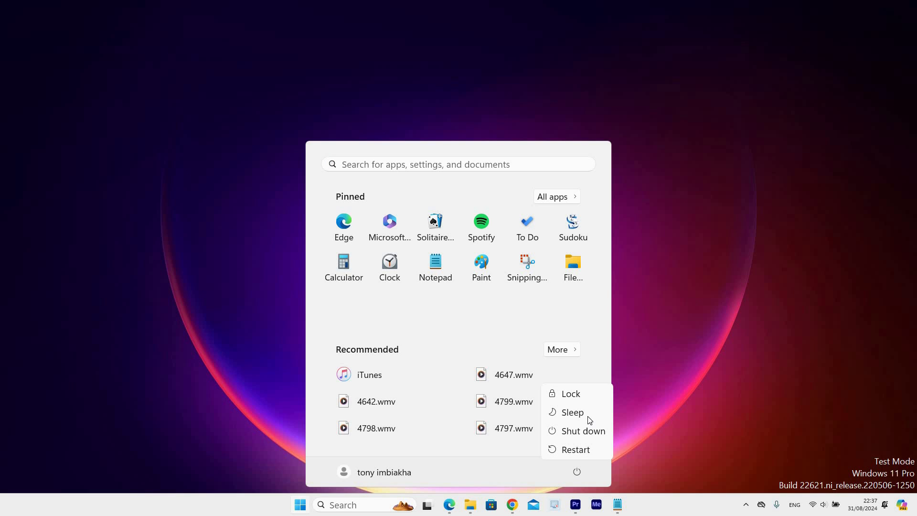